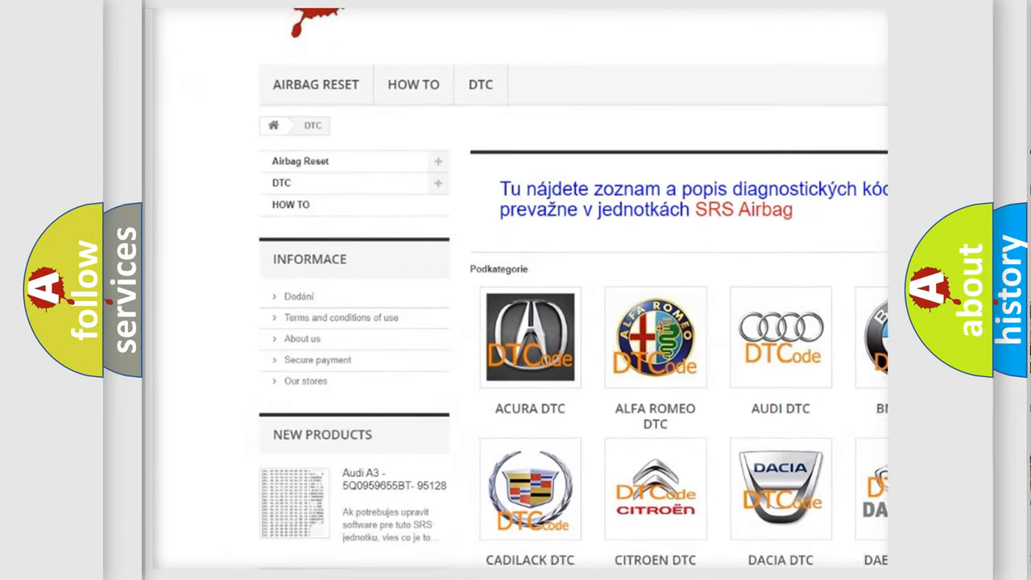
{"action": "scroll", "scroll_direction": "down", "scroll_amount": 3}
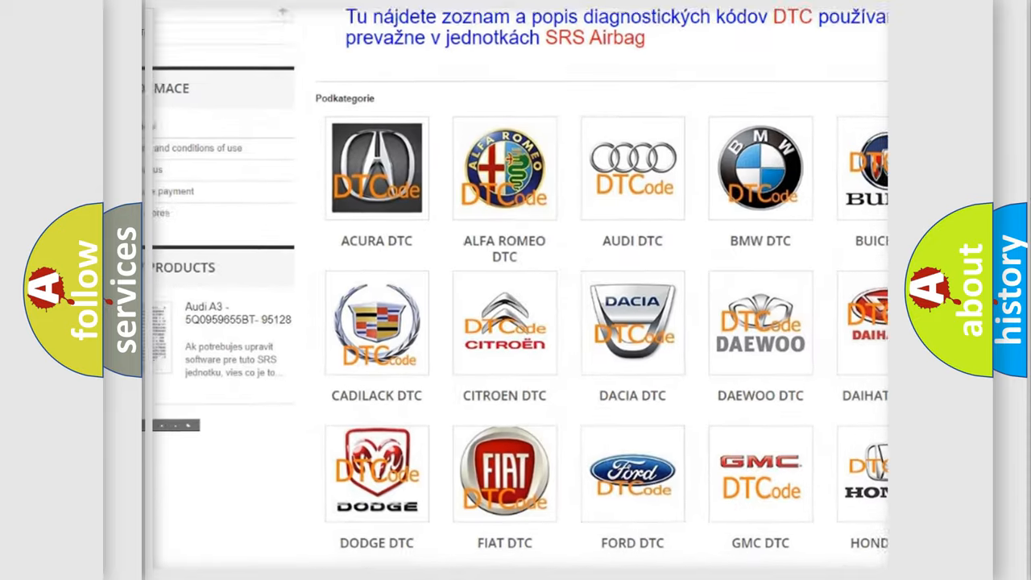
{"action": "scroll", "scroll_direction": "down", "scroll_amount": 3}
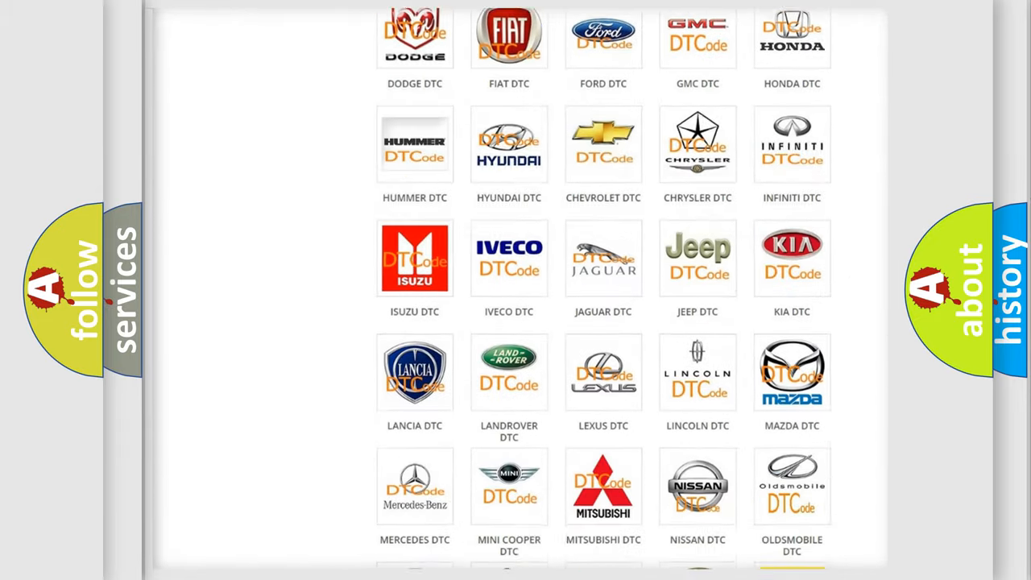
{"action": "scroll", "scroll_direction": "down", "scroll_amount": 3}
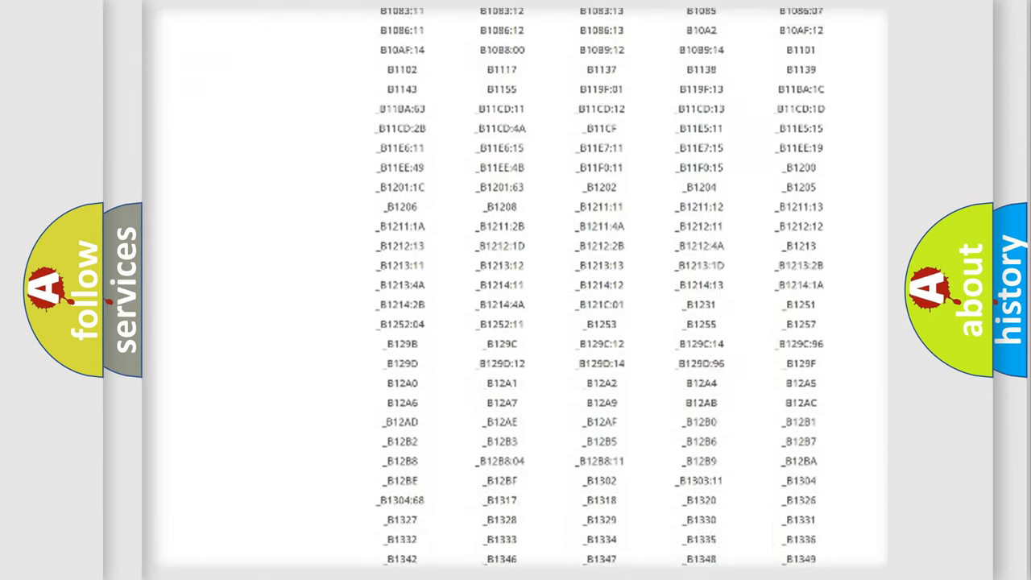
{"action": "scroll", "scroll_direction": "down", "scroll_amount": 3}
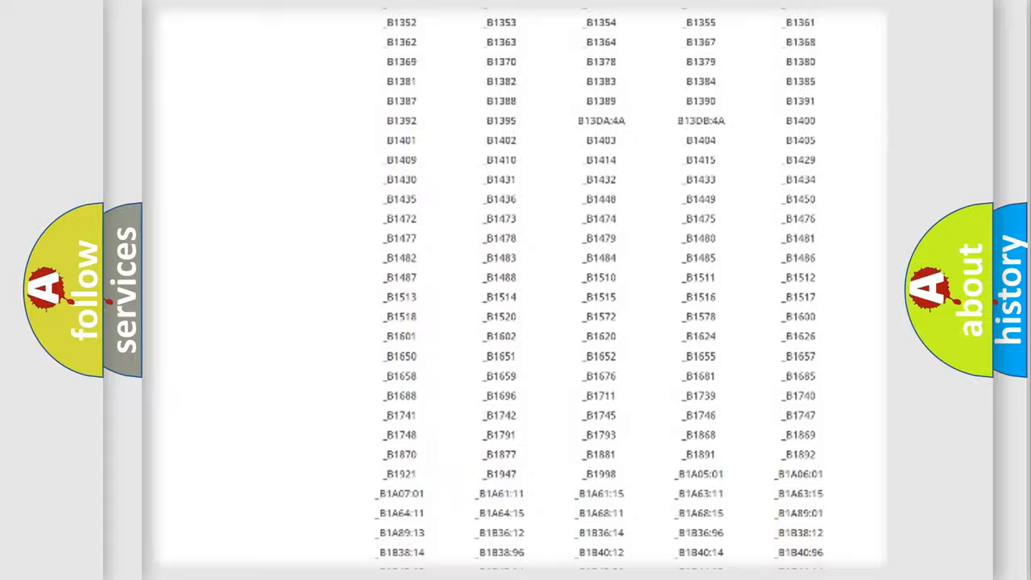